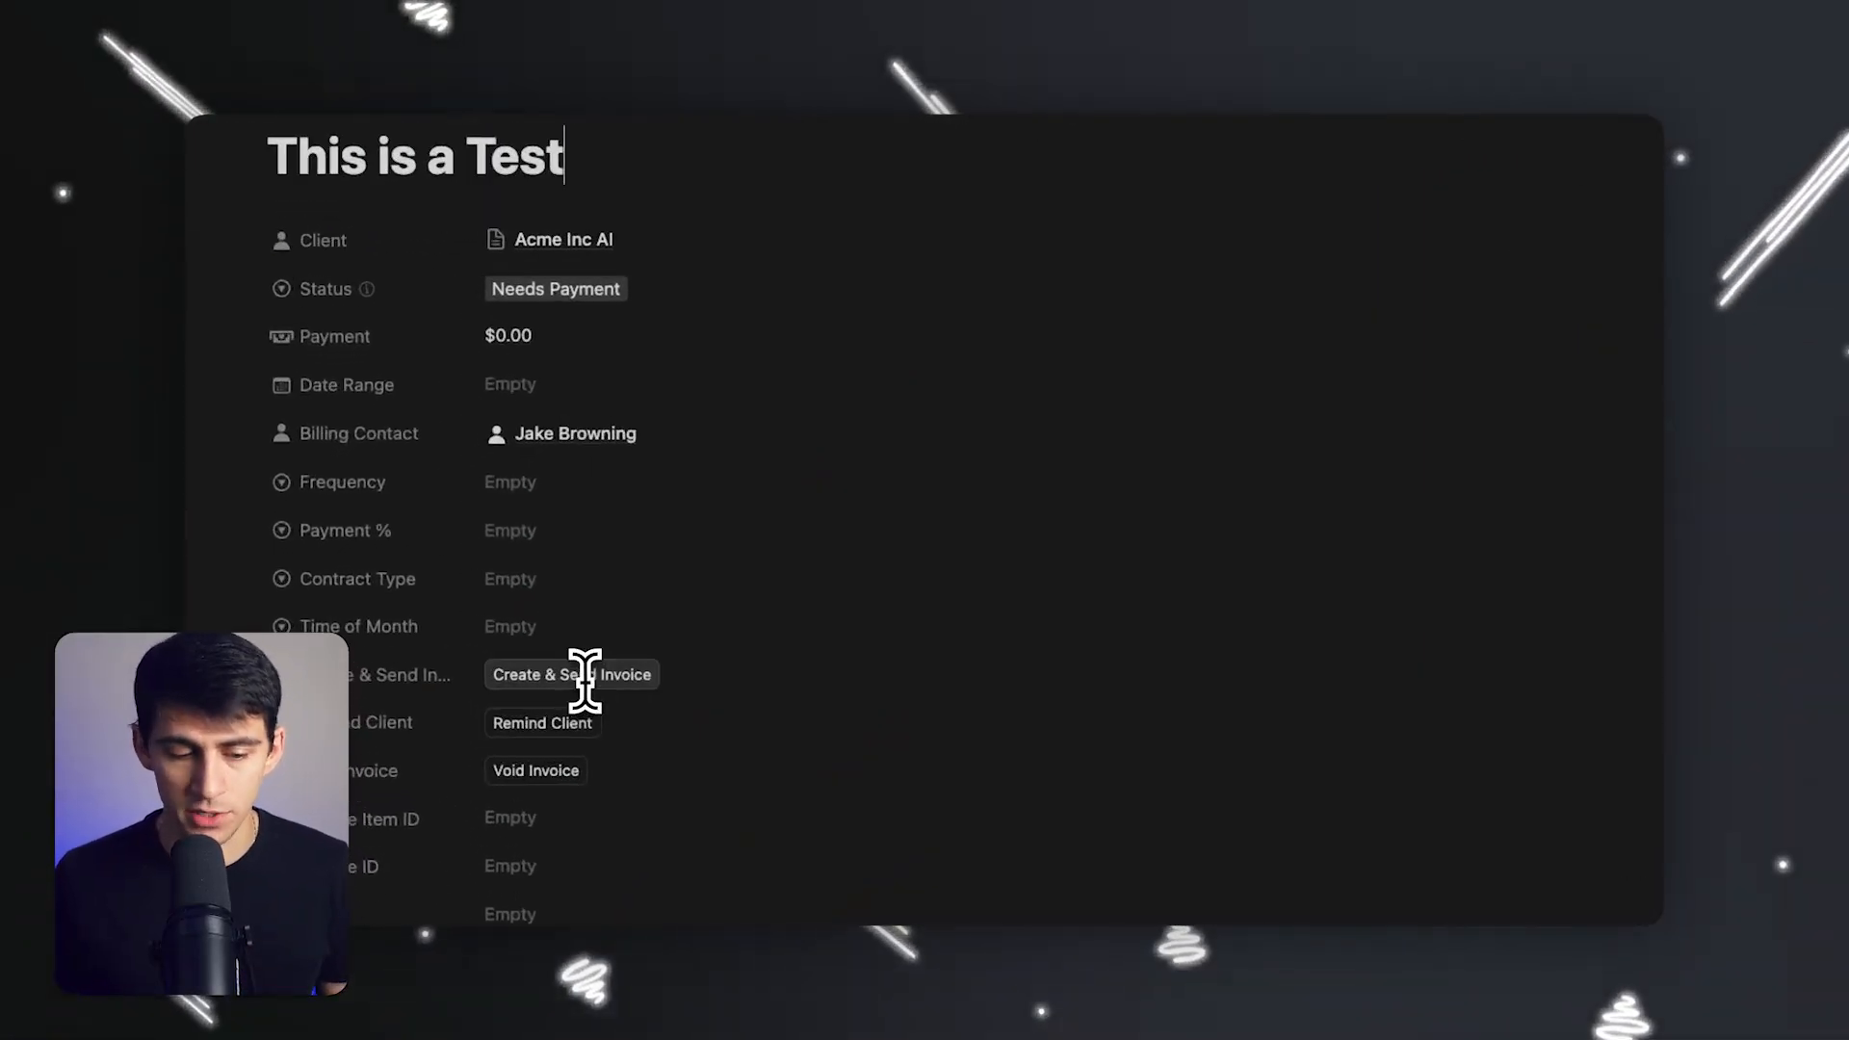
- Send the 'This is a Test' invoice so the Invoice Bot posts it to the Acme Inc AI Slack channel
left_click(570, 675)
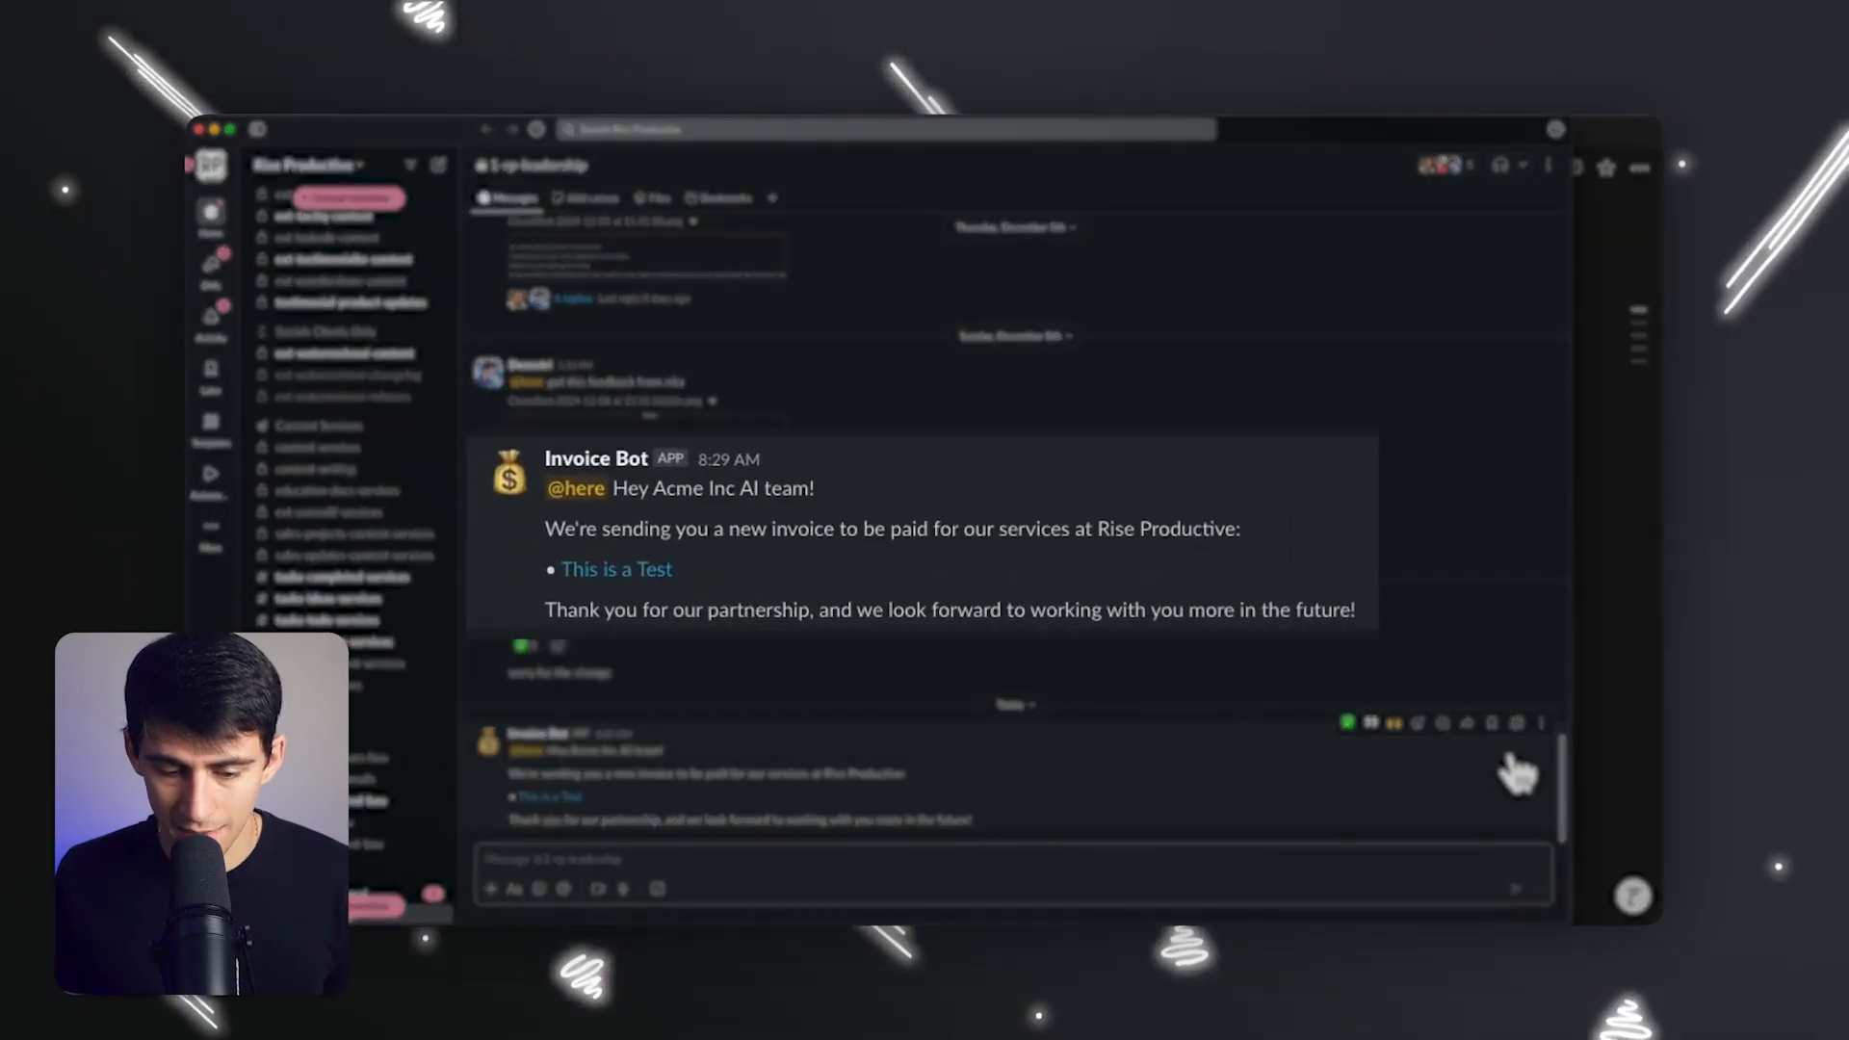